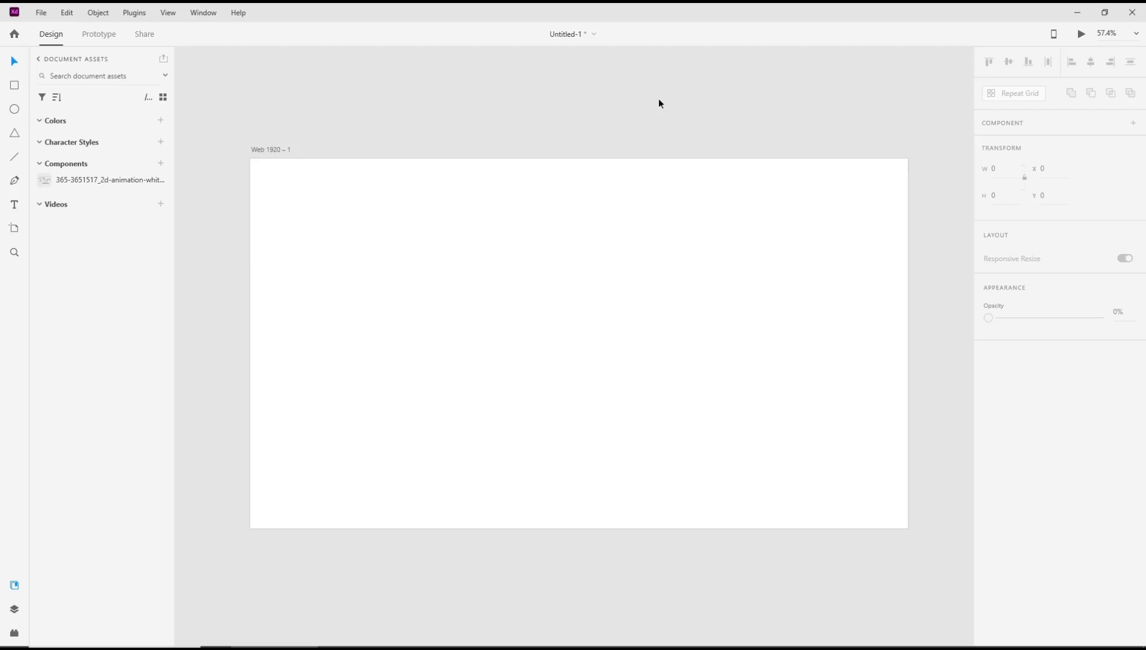
Step: Import Logo_of_YouTube_(2015-2017).svg.png from the Pictures folder onto the web artboard
left_click(41, 13)
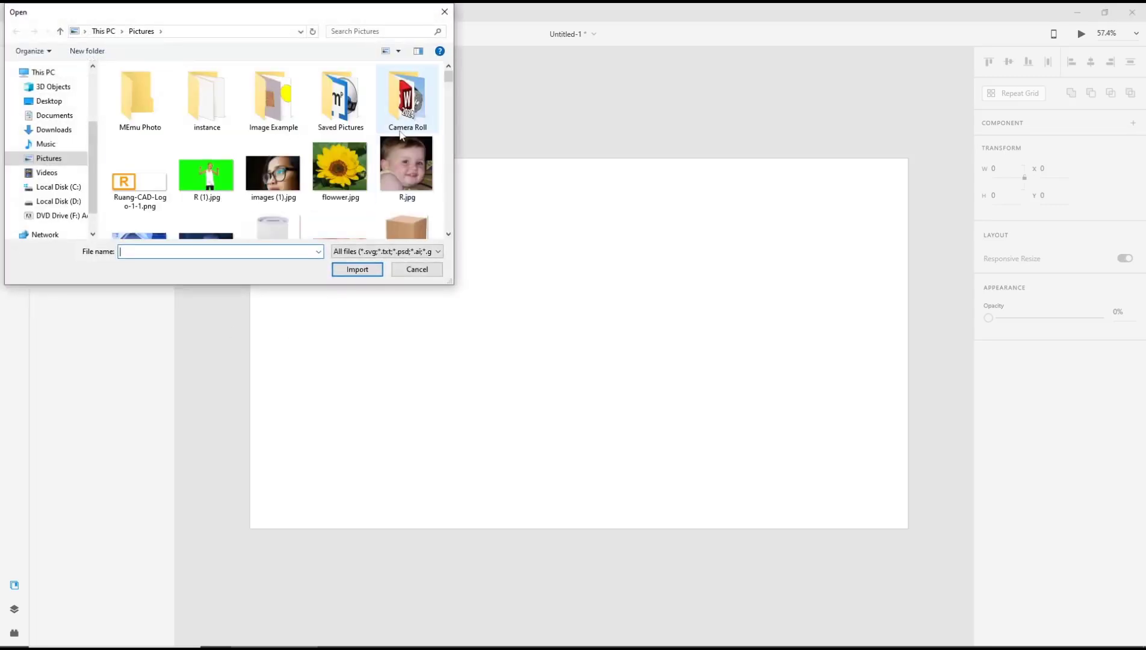
scroll("down", 3)
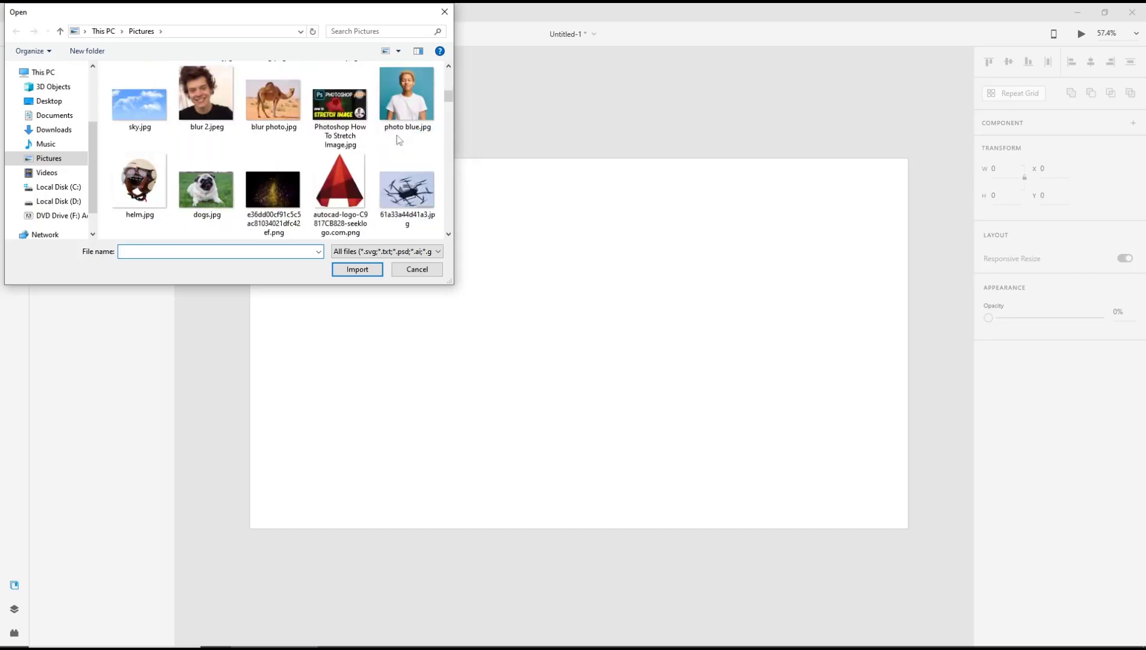
left_click(406, 187)
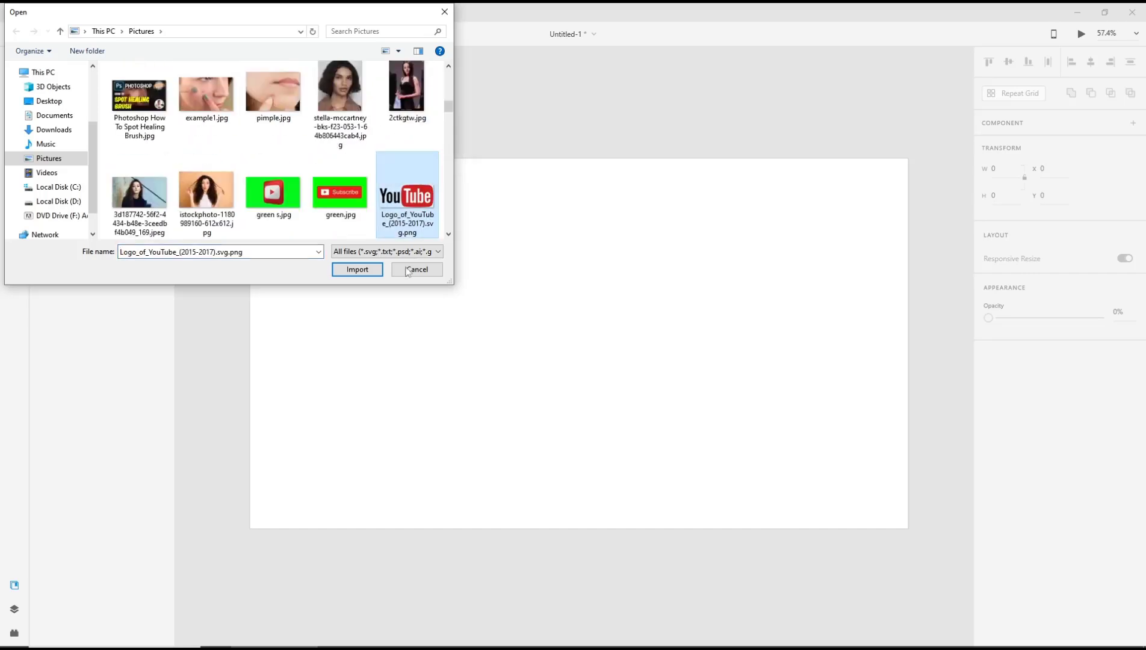
left_click(358, 270)
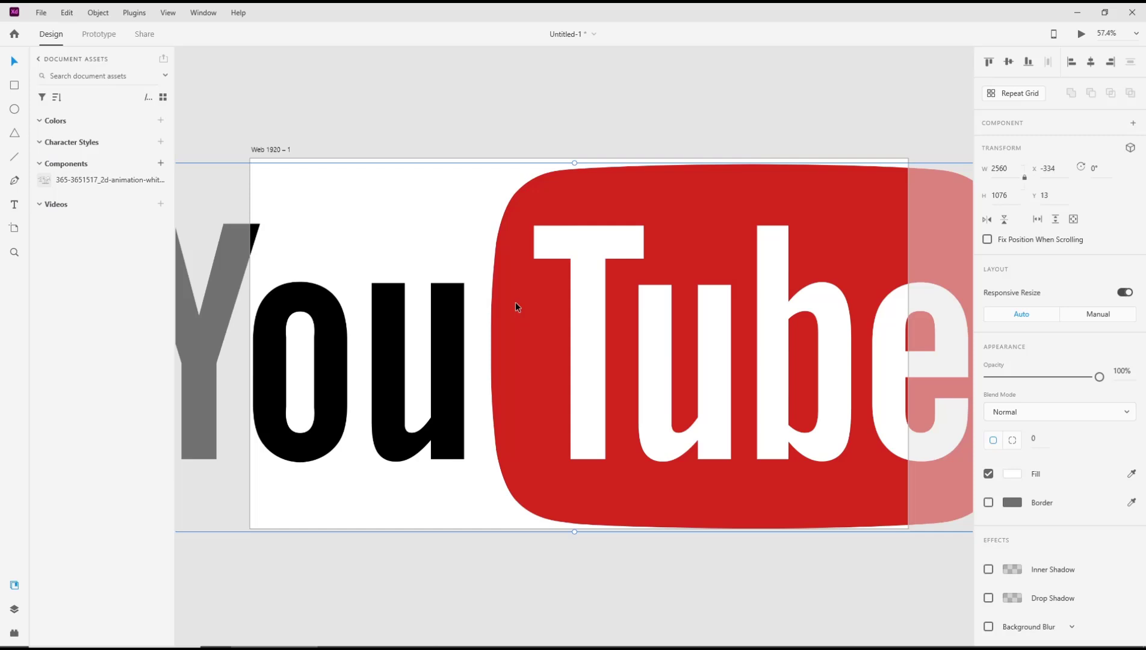
Step: Zoom out and scale the oversized YouTube logo down into the artboard's top-left corner
scroll("down", 3)
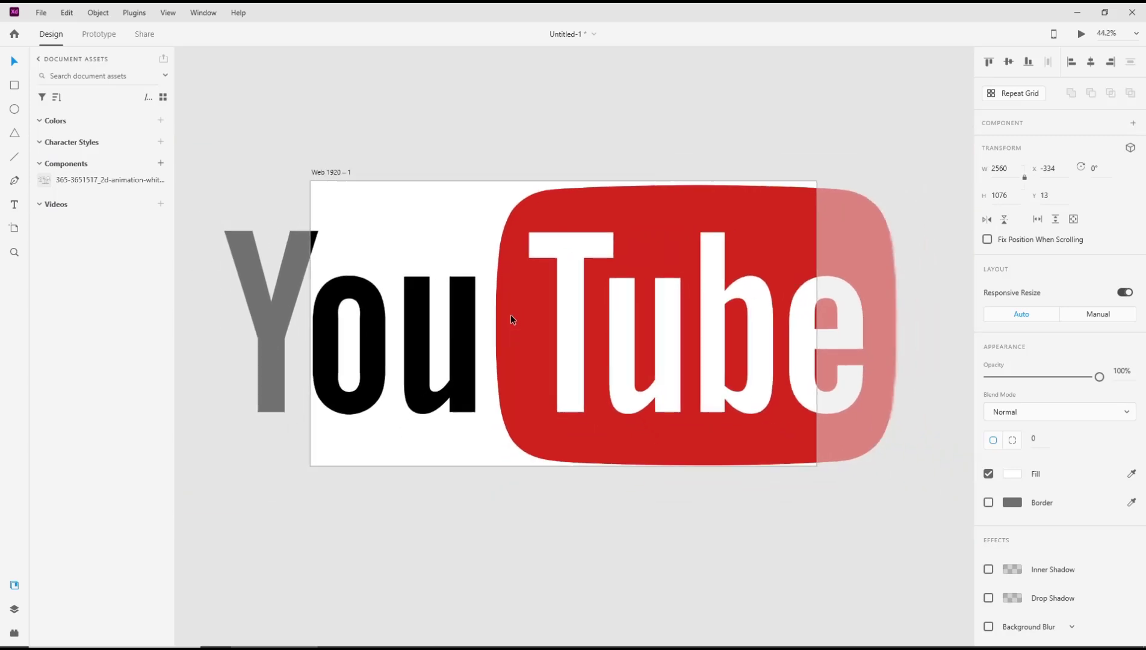
left_click(512, 320)
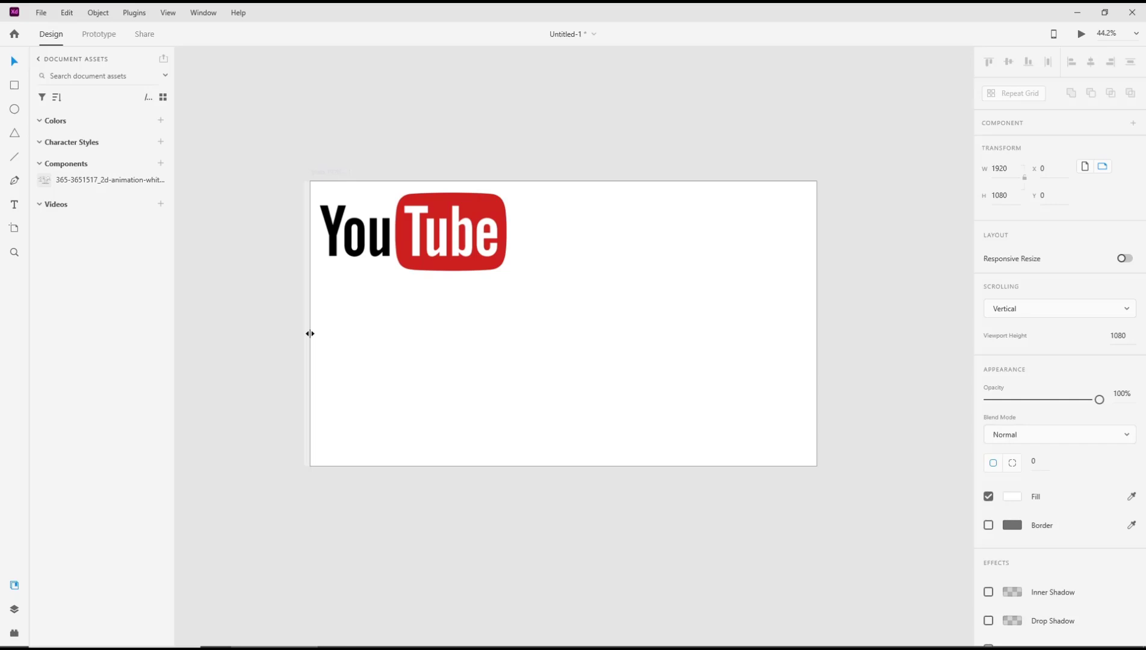
left_click(41, 12)
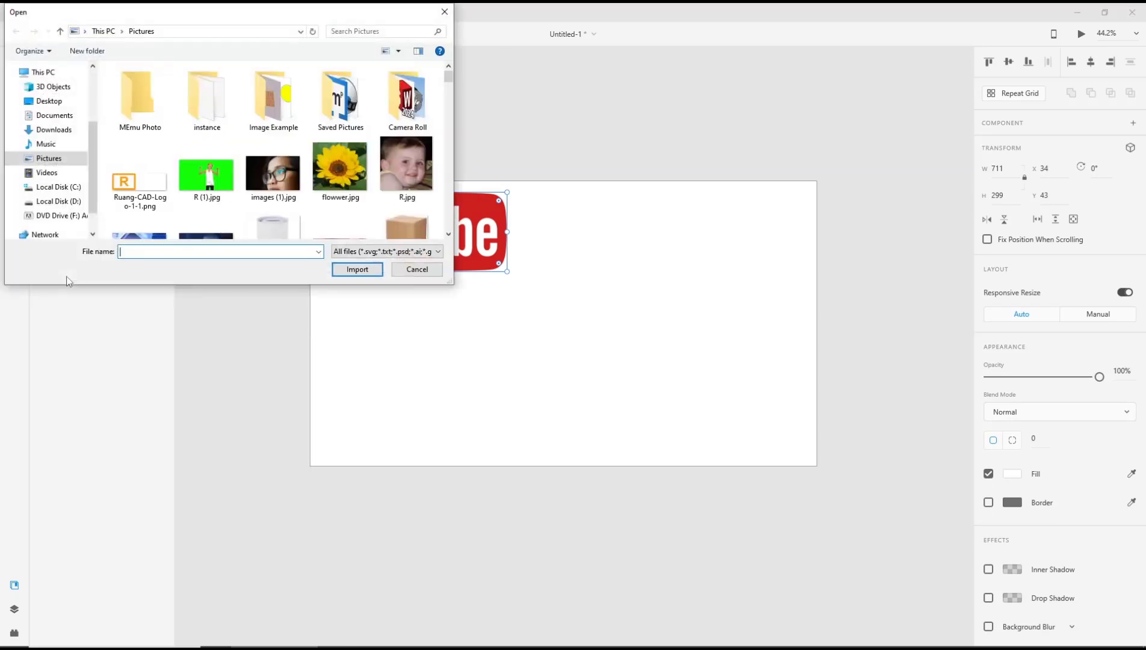
Step: Import the GIMP logo PNG from Pictures onto the artboard
scroll("down", 3)
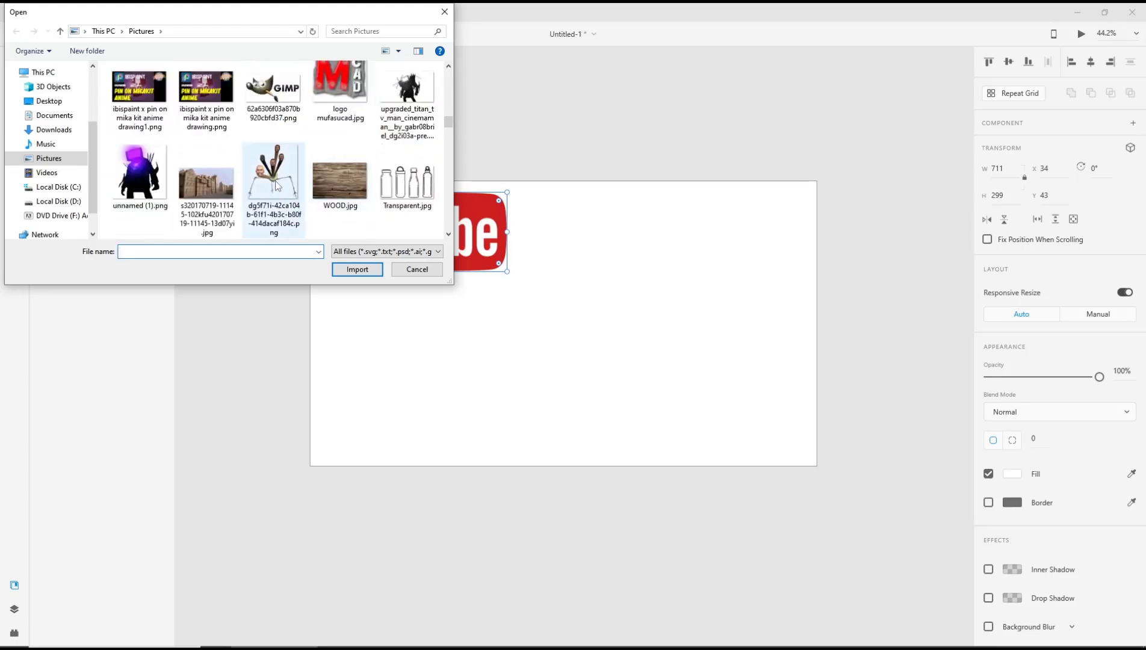
left_click(273, 92)
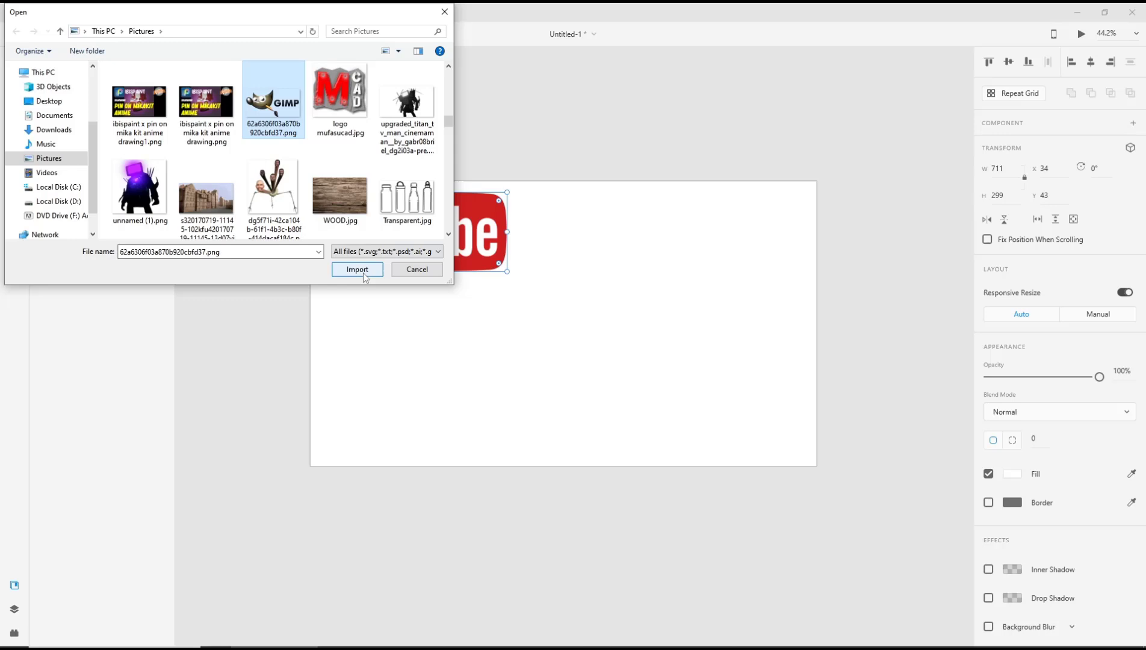
left_click(358, 269)
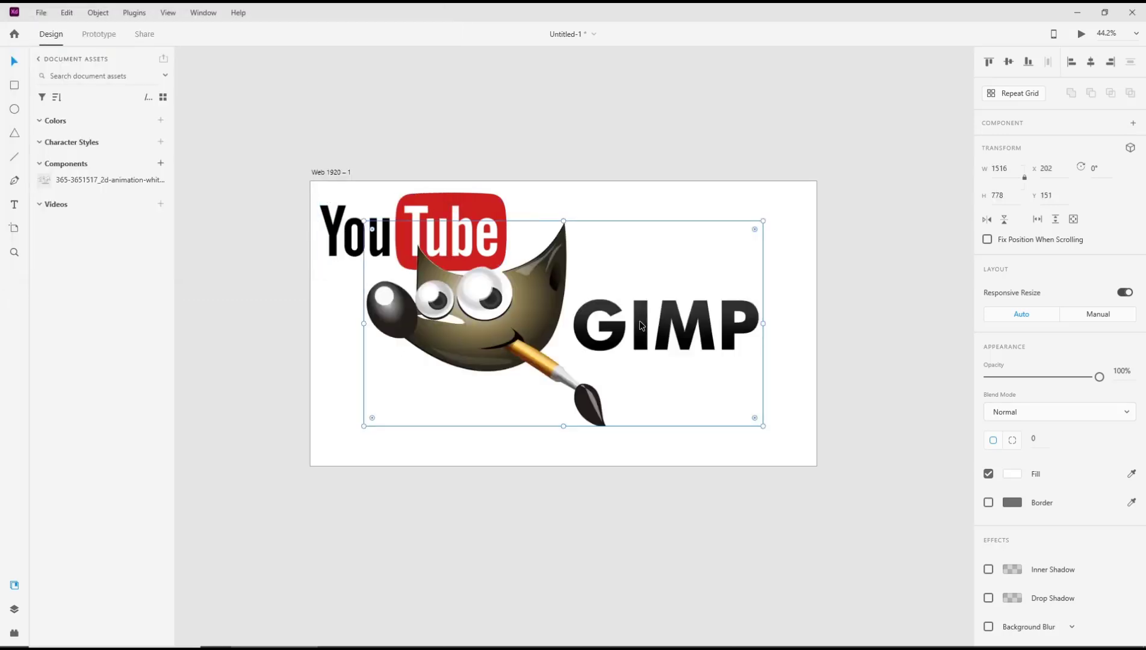